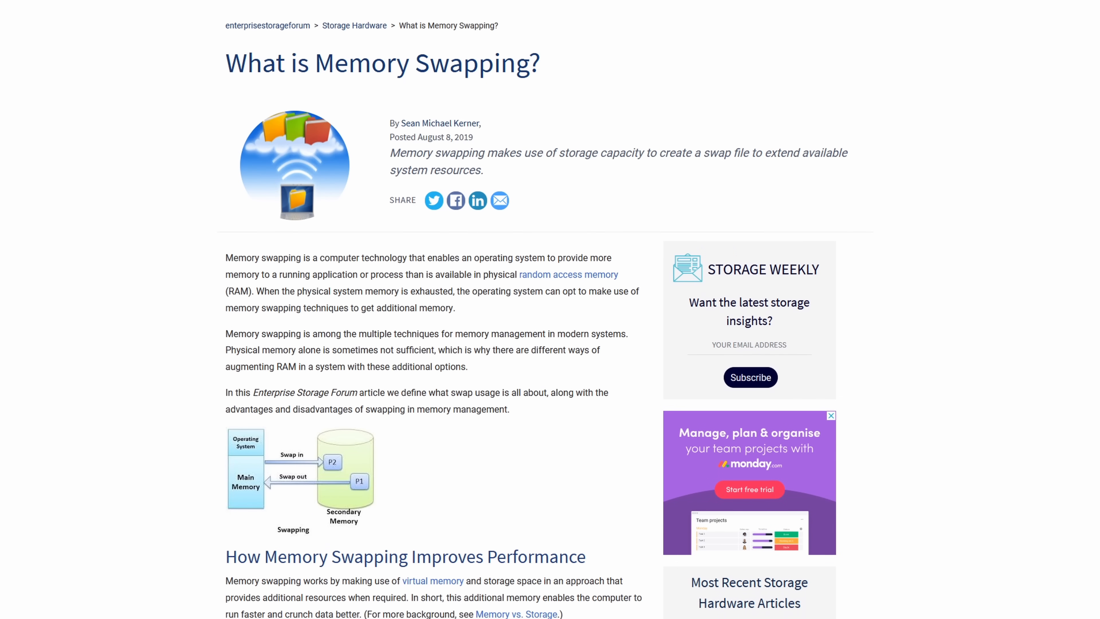
scroll(down, 3)
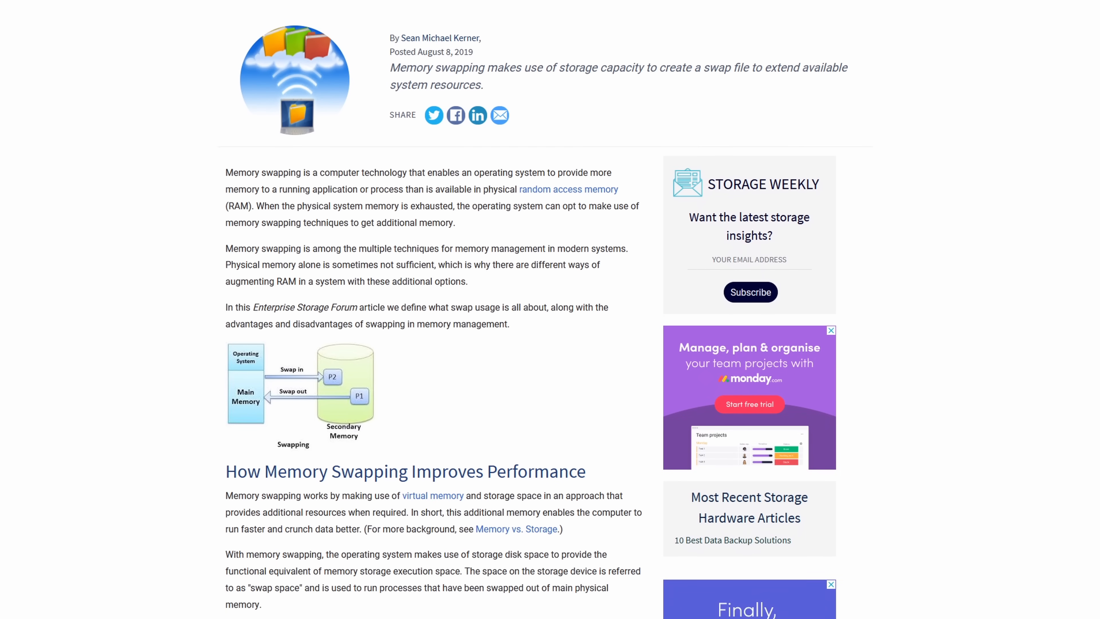
scroll(down, 3)
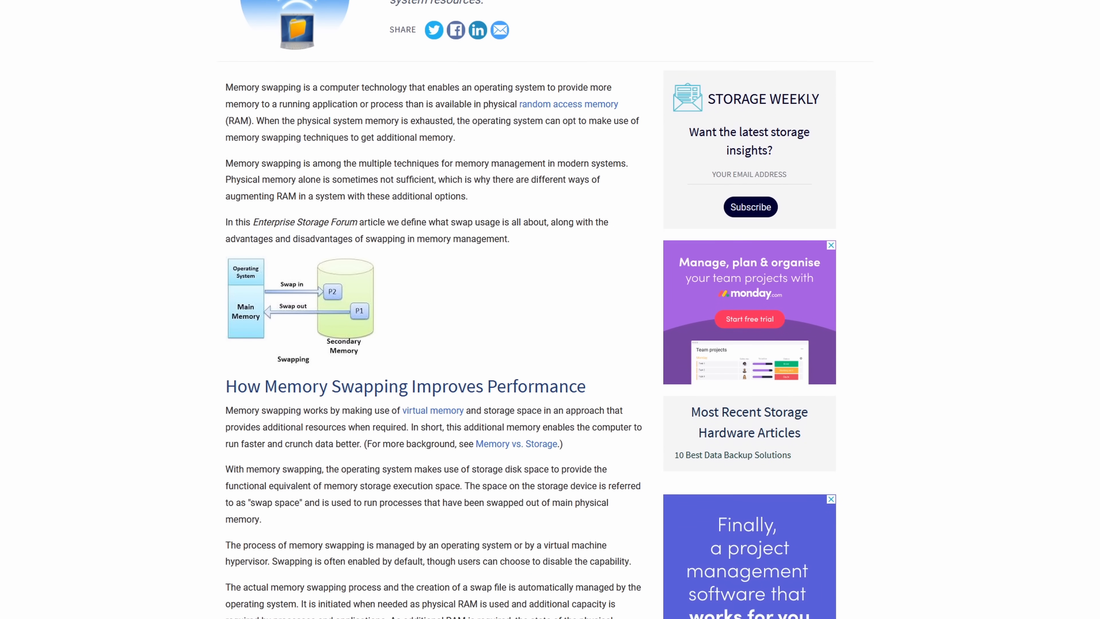
scroll(down, 3)
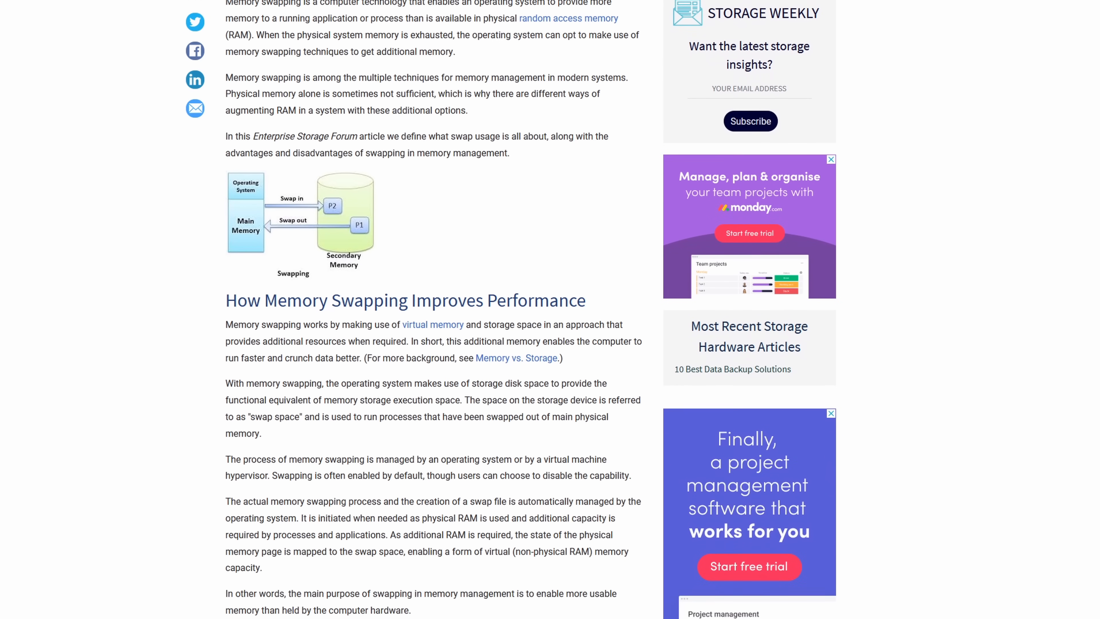
scroll(down, 3)
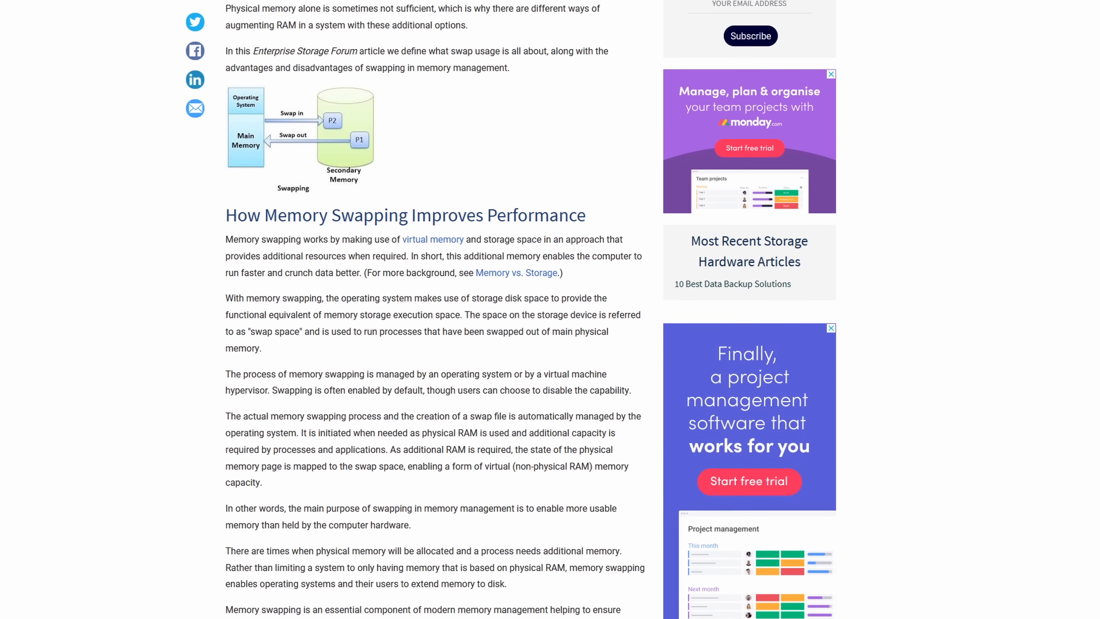
scroll(down, 3)
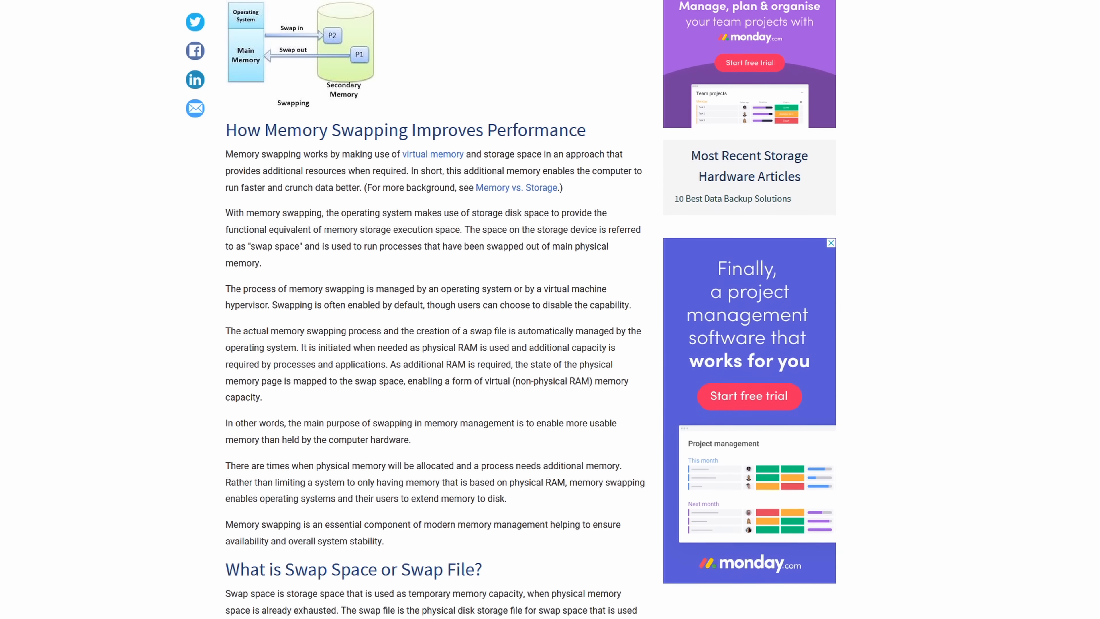